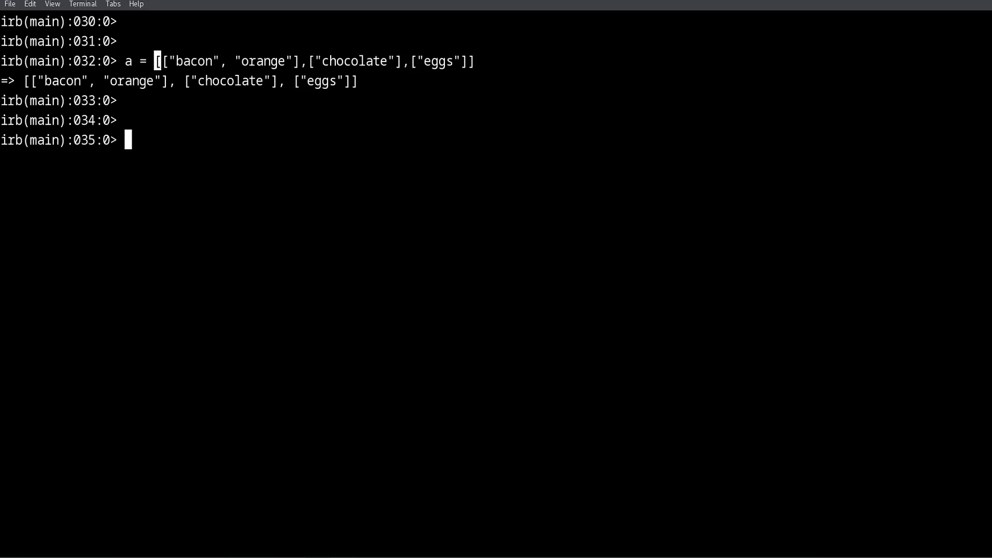
Highlight the nested array literal, then begin a new expression with a at the prompt
{"action": "key", "text": "End"}
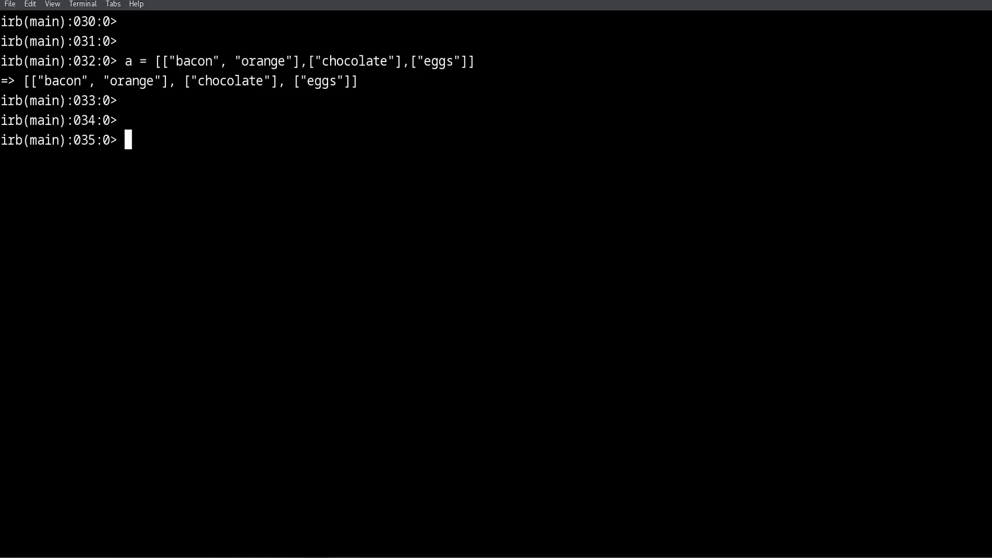
{"action": "left_click_drag", "start_coordinate": [170, 61], "coordinate": [290, 61]}
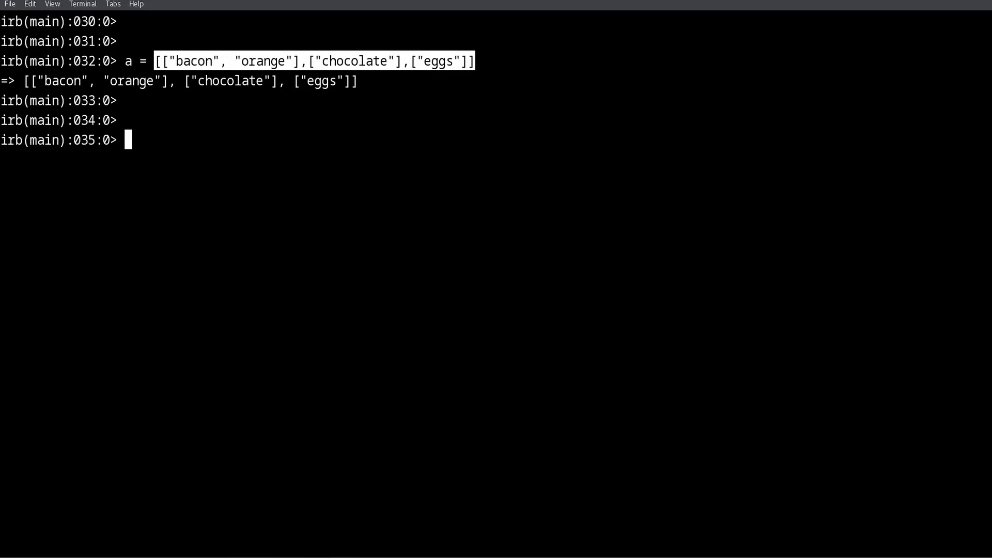
{"action": "type", "text": "a"}
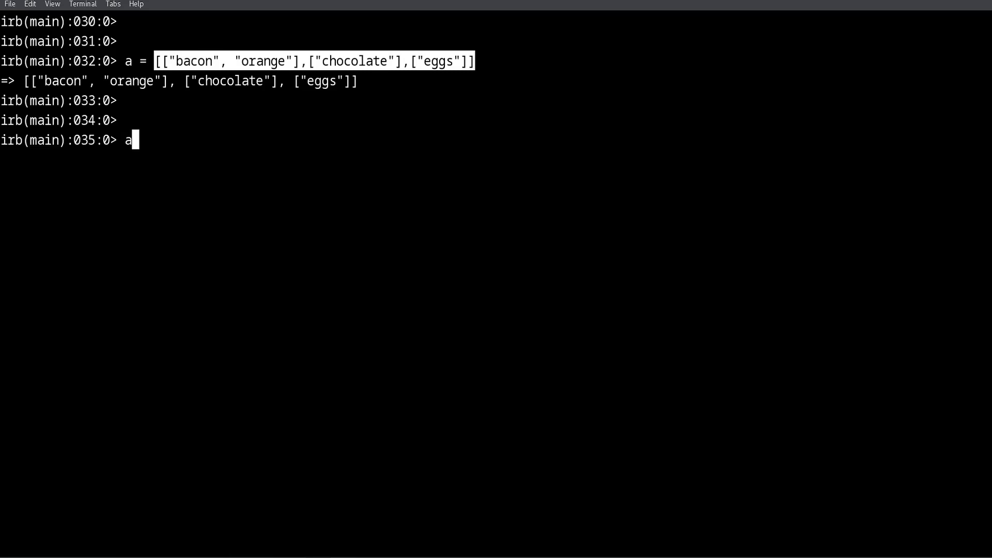
Evaluate a[0] to return ["bacon", "orange"], leaving a blank prompt after it
{"action": "type", "text": "["}
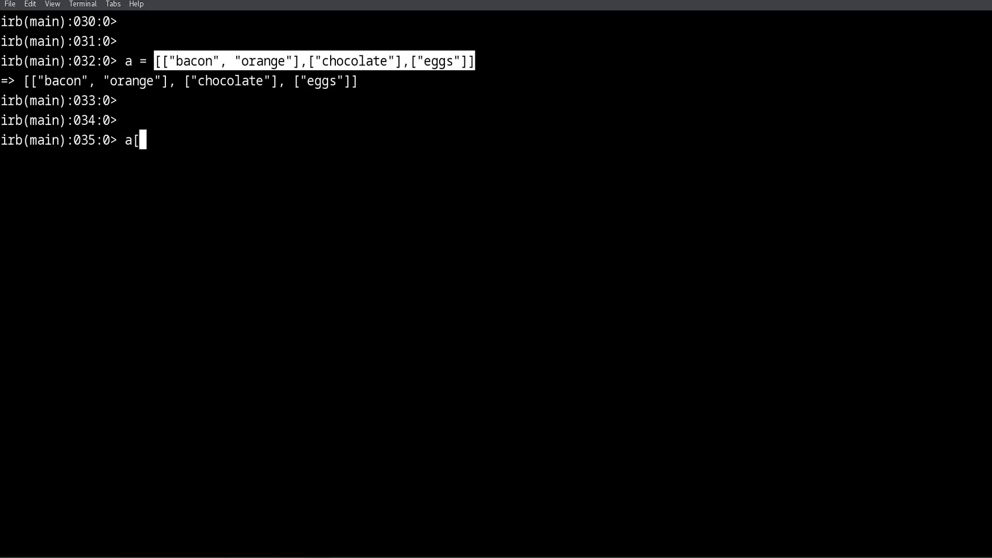
{"action": "type", "text": "0]"}
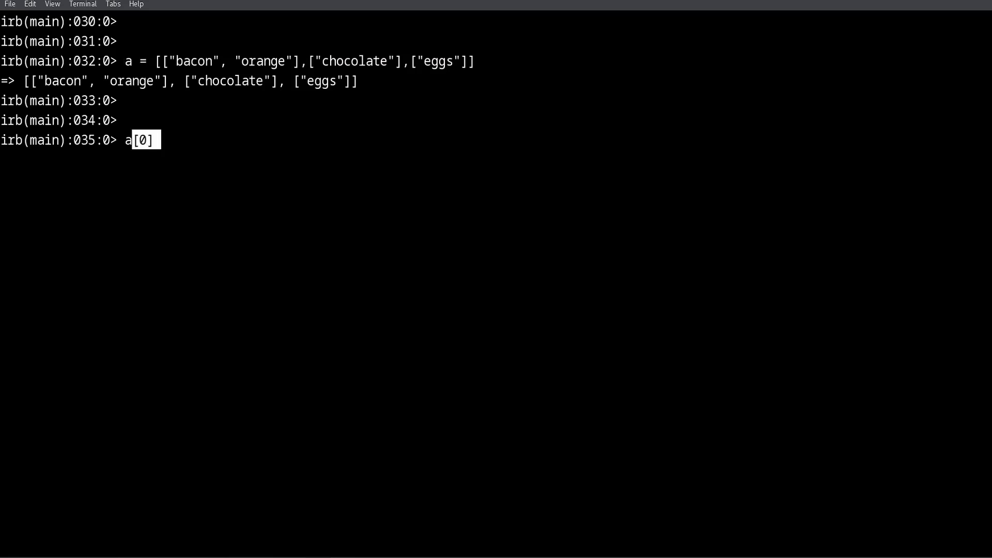
{"action": "key", "text": "Return"}
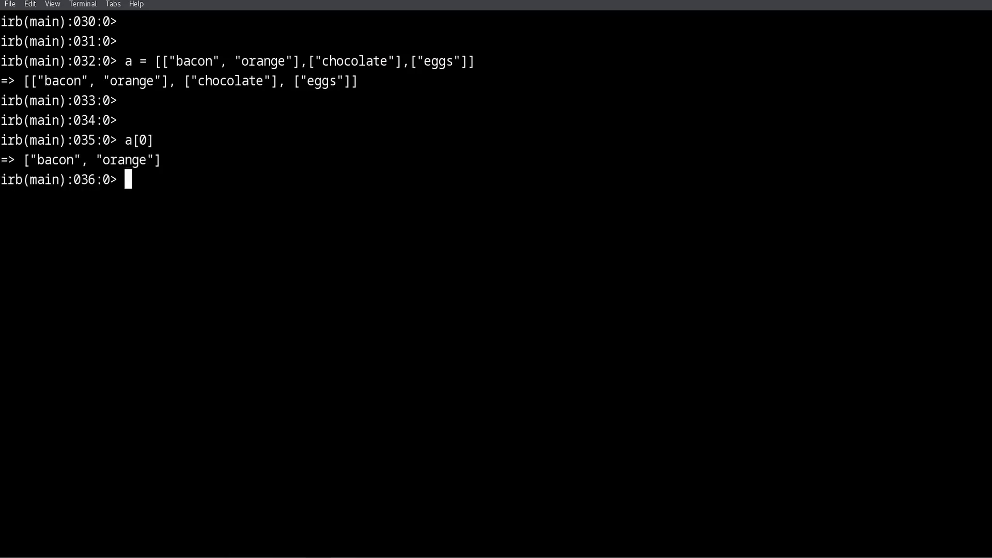
{"action": "key", "text": "Return"}
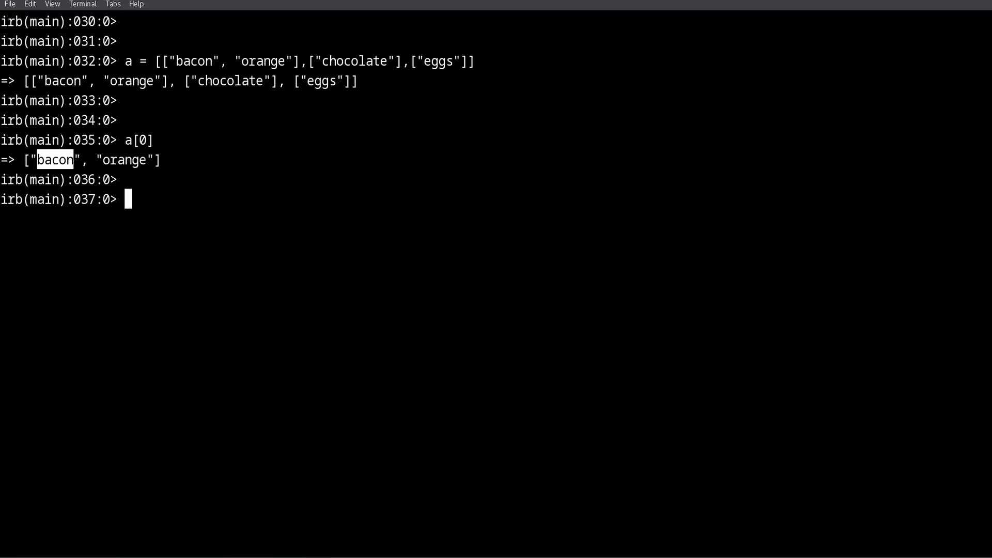
Evaluate a[0][0] to return "bacon", then re-enter a[0][0] at the next prompt
{"action": "type", "text": "a[0]"}
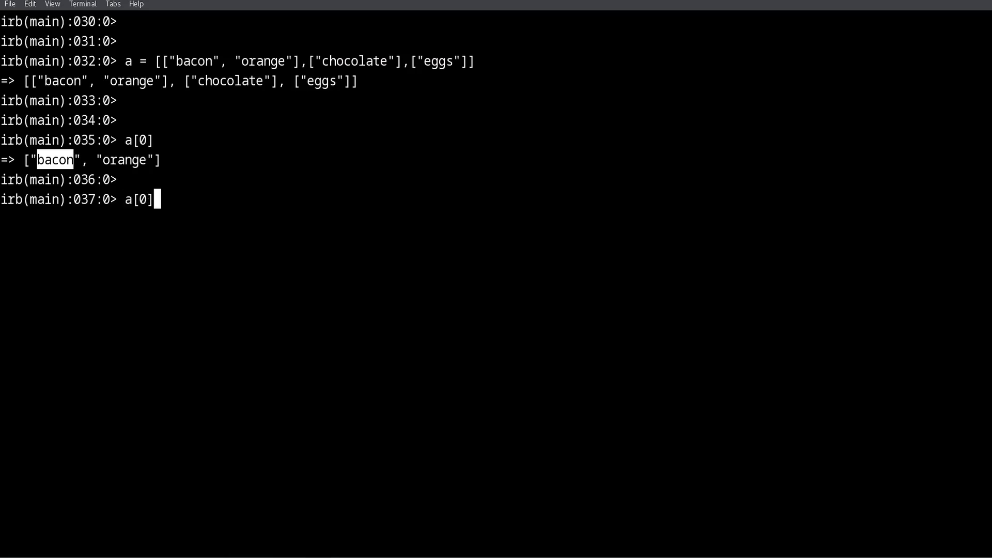
{"action": "type", "text": "[]"}
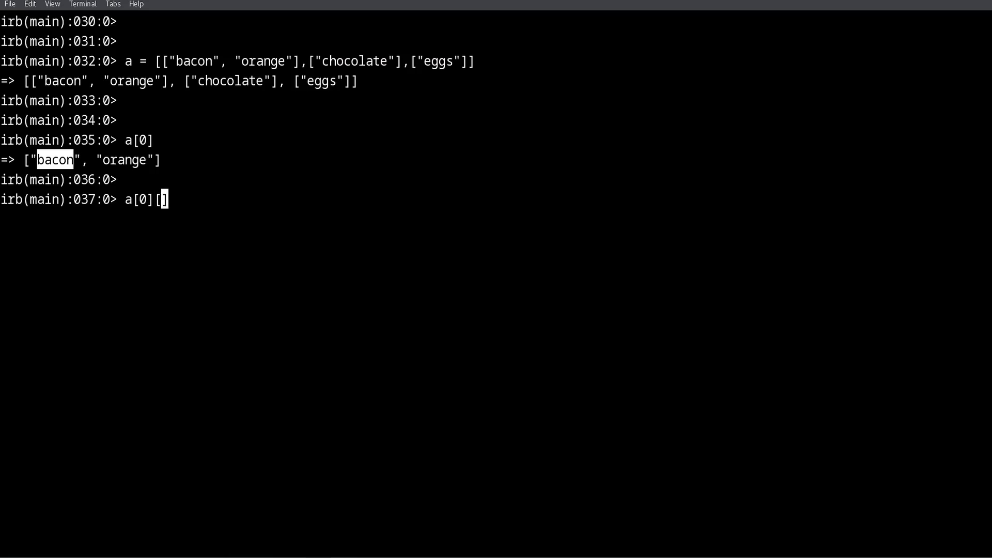
{"action": "type", "text": "0"}
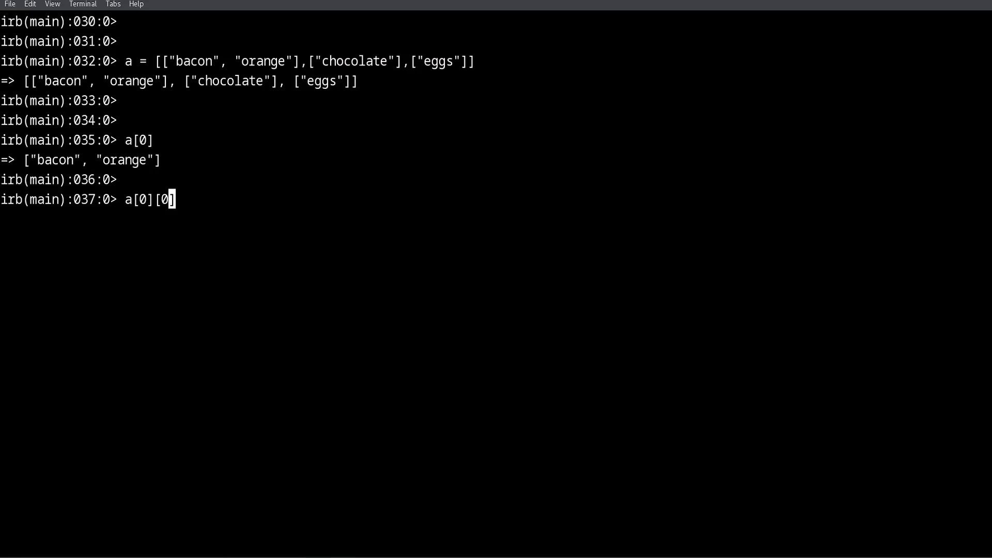
{"action": "double_click", "coordinate": [88, 159]}
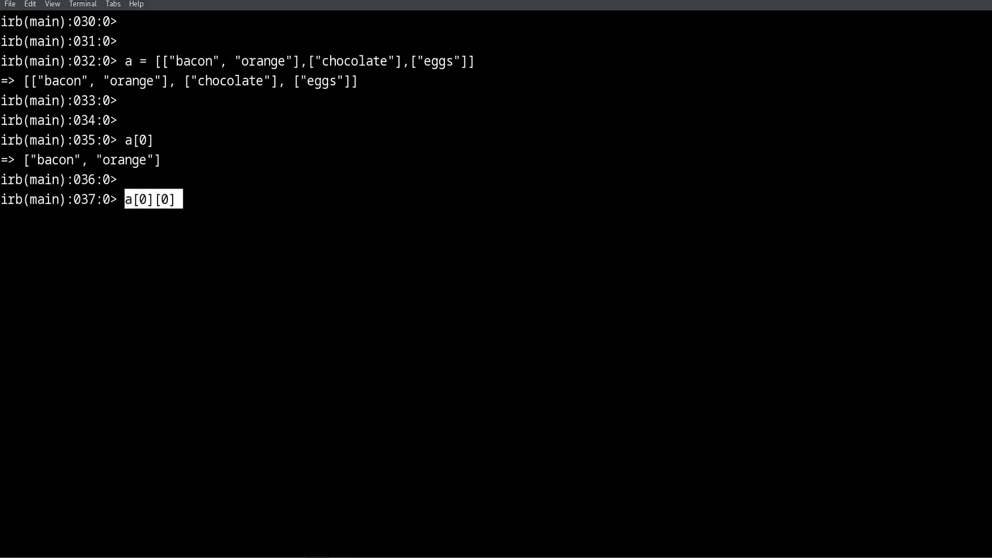
{"action": "key", "text": "Return"}
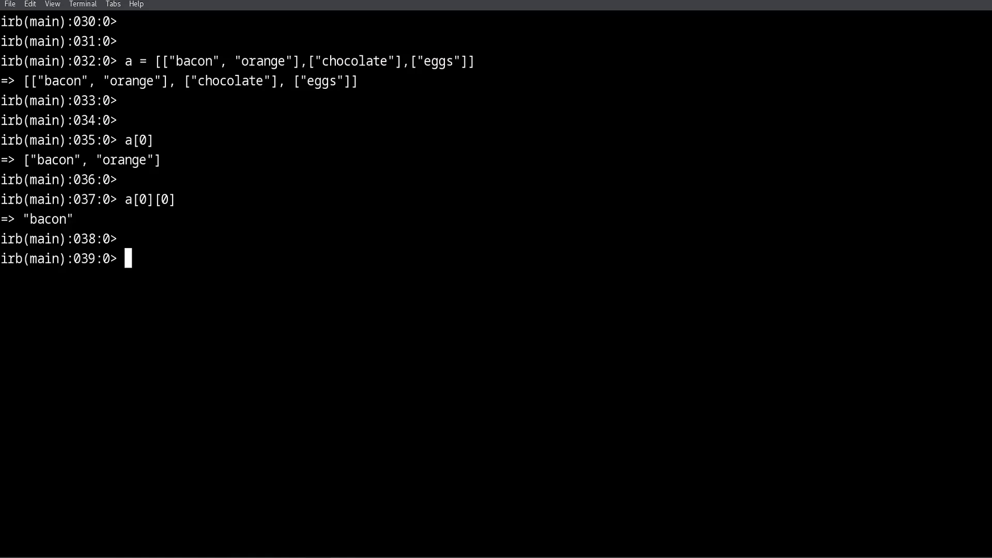
{"action": "type", "text": "a[0][0]"}
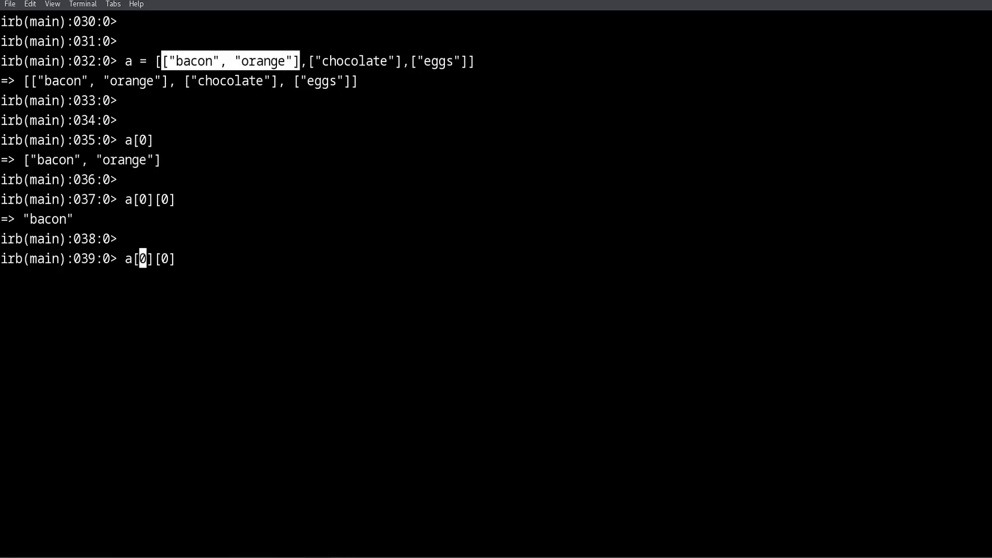
{"action": "key", "text": "Right"}
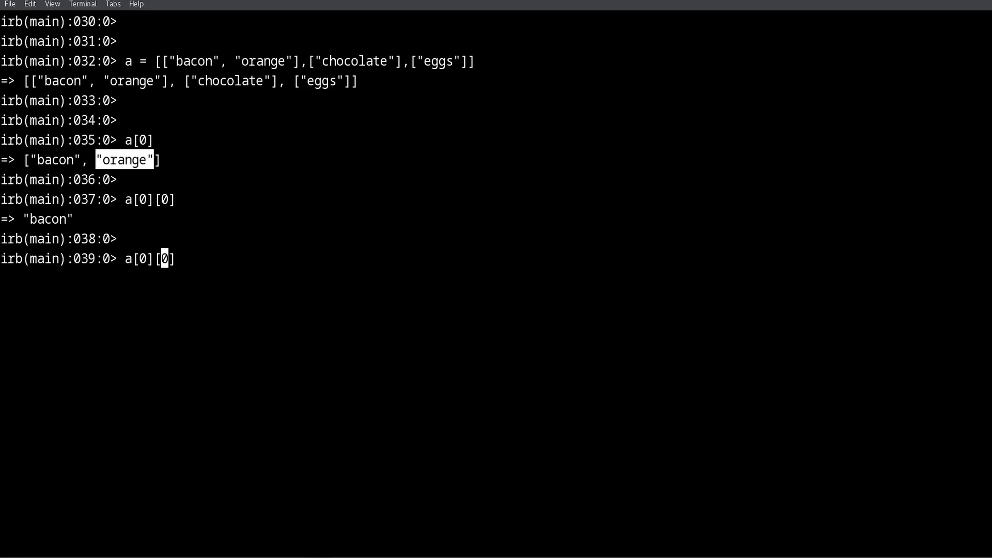
{"action": "type", "text": "1"}
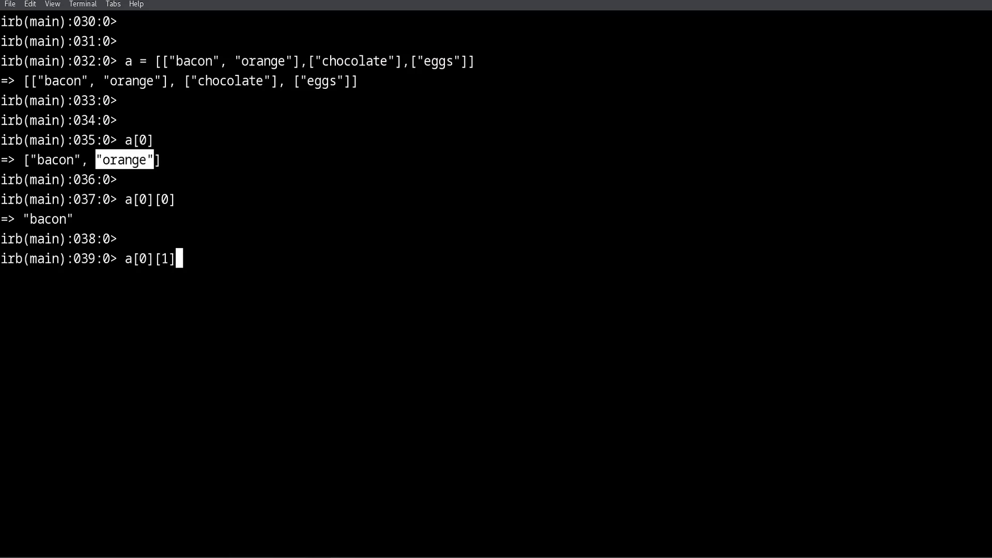
{"action": "key", "text": "Return"}
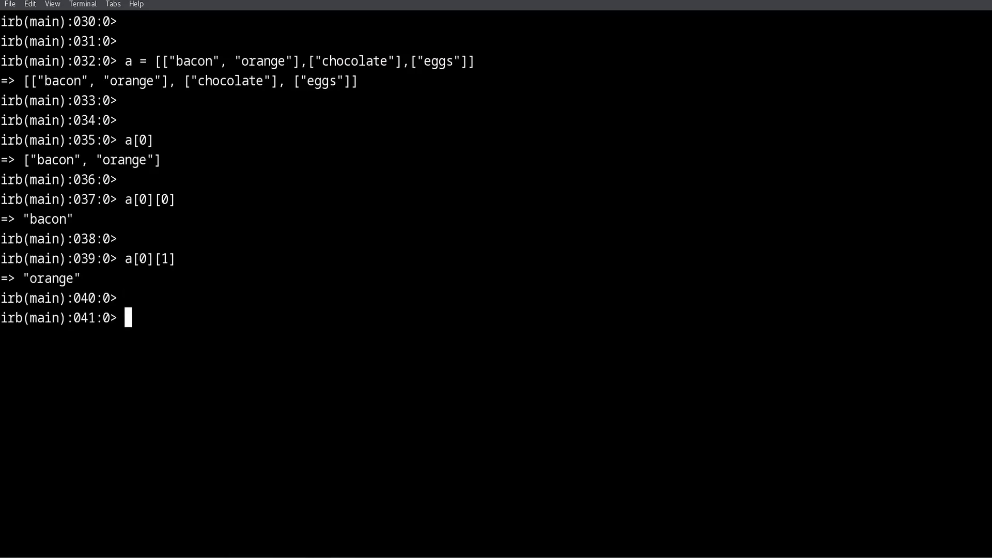
{"action": "double_click", "coordinate": [355, 61]}
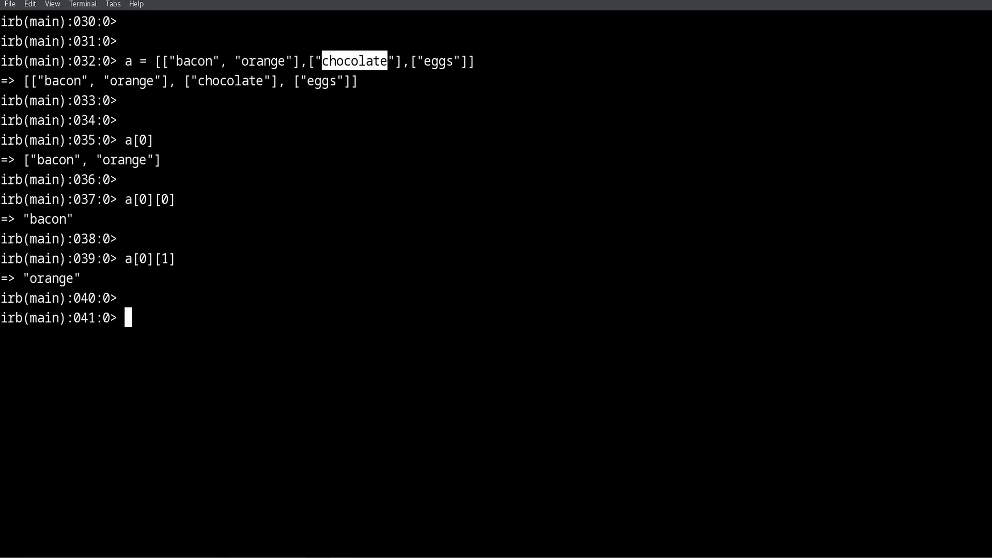
{"action": "key", "text": "Return"}
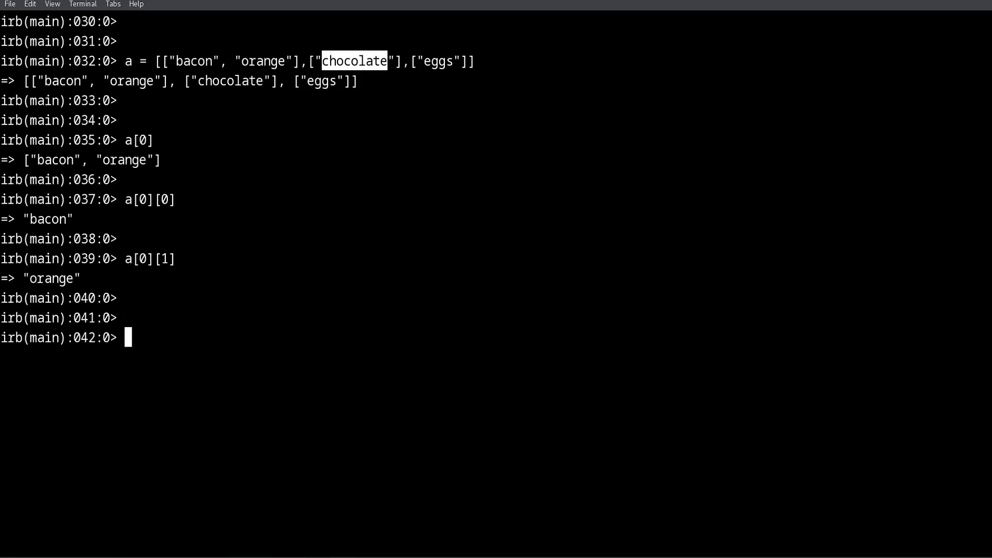
Evaluate a[1] to return the second inner array, ["chocolate"]
{"action": "type", "text": "a[0]"}
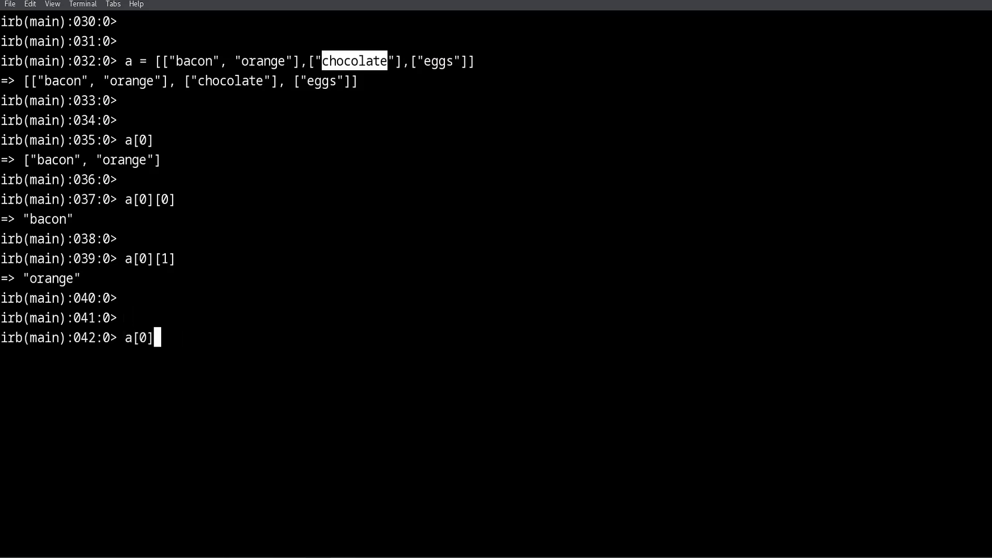
{"action": "type", "text": "1"}
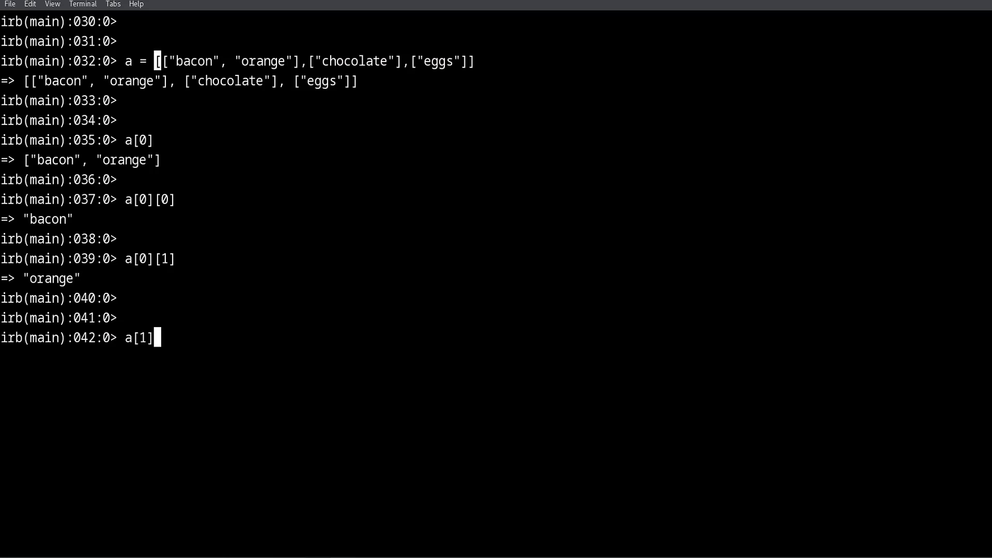
{"action": "key", "text": "Return"}
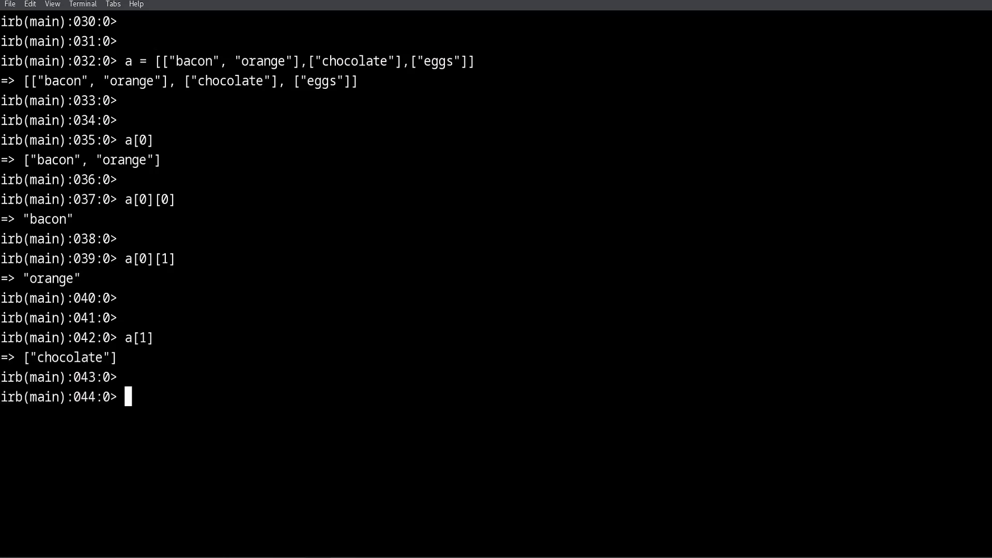
Evaluate a[1][0] to return the string "chocolate", then recall the array definition
{"action": "type", "text": "a[1]"}
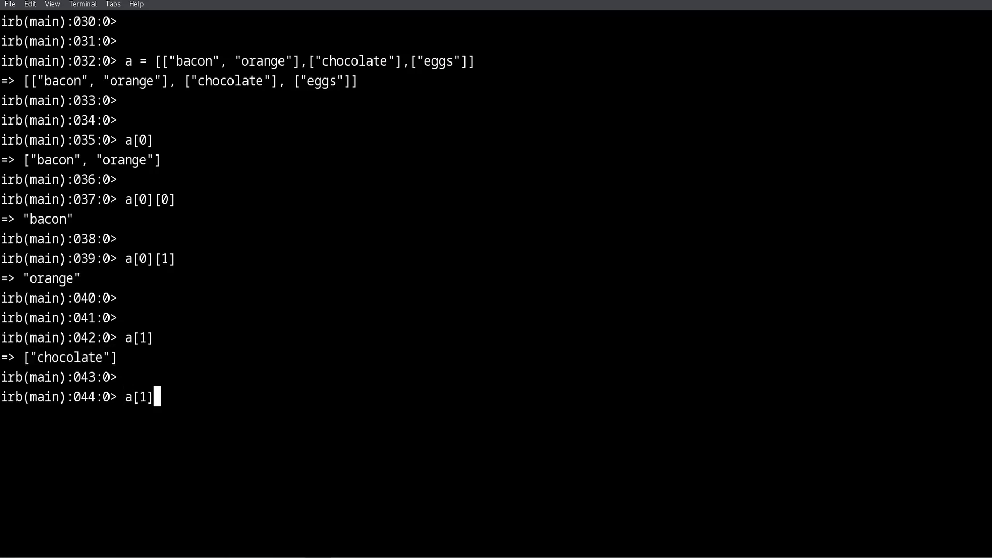
{"action": "type", "text": "["}
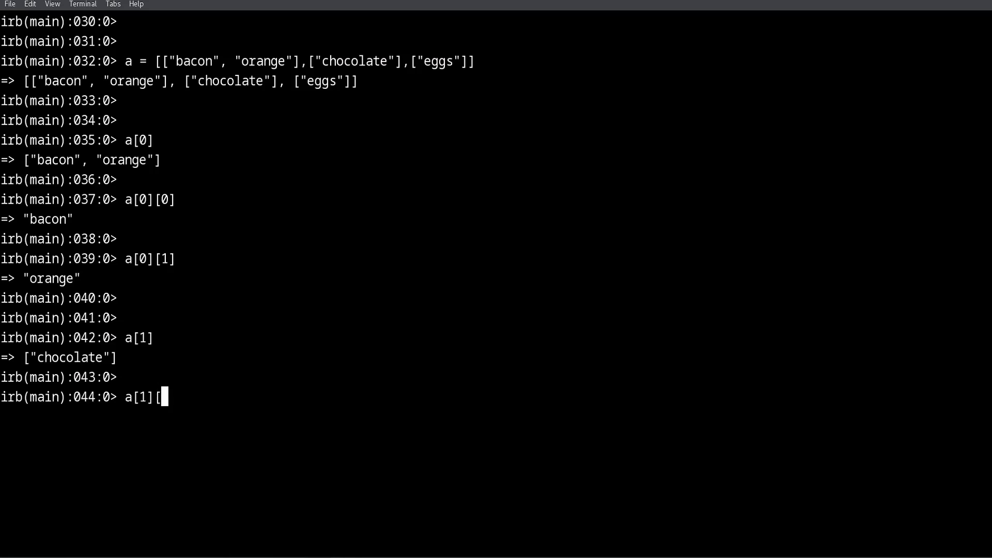
{"action": "type", "text": "0"}
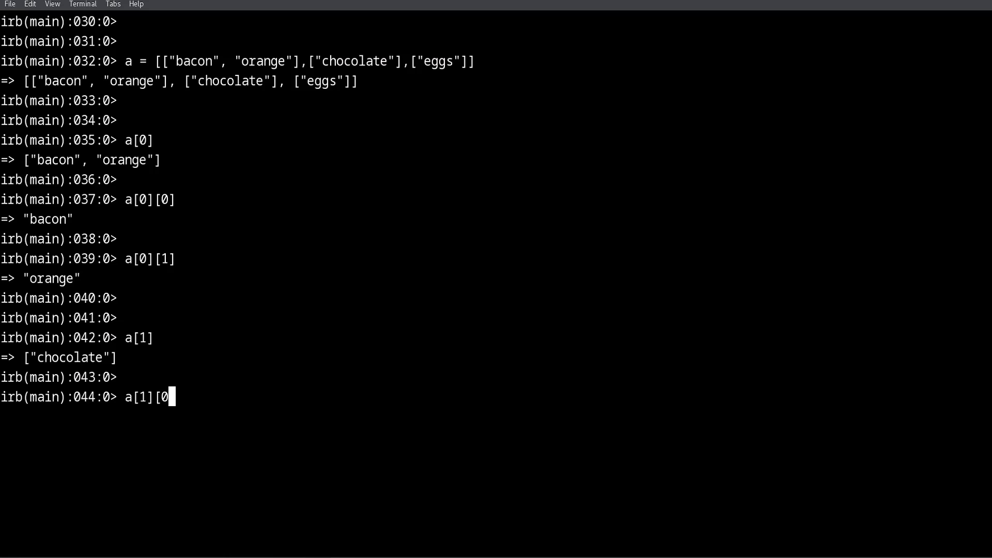
{"action": "key", "text": "Return"}
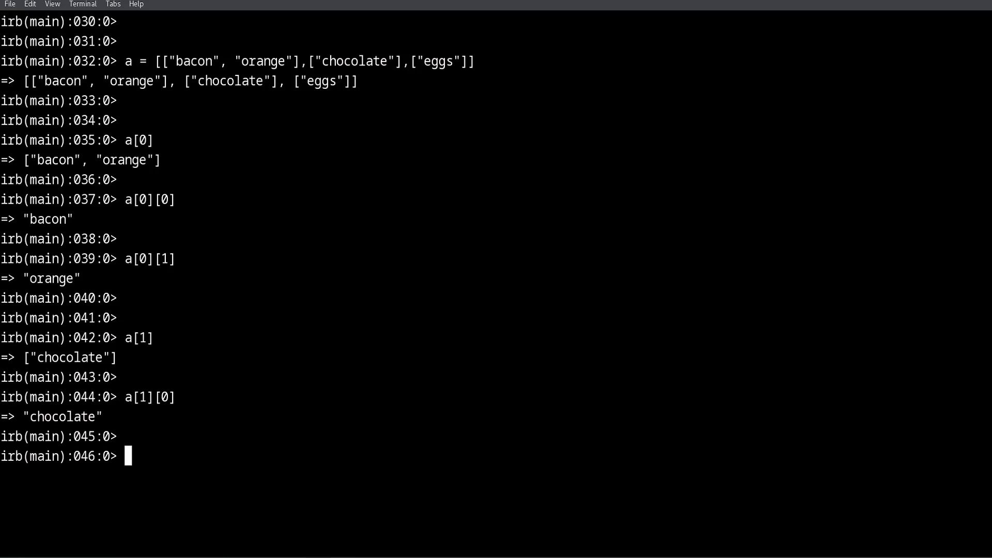
{"action": "type", "text": "a[0][0]"}
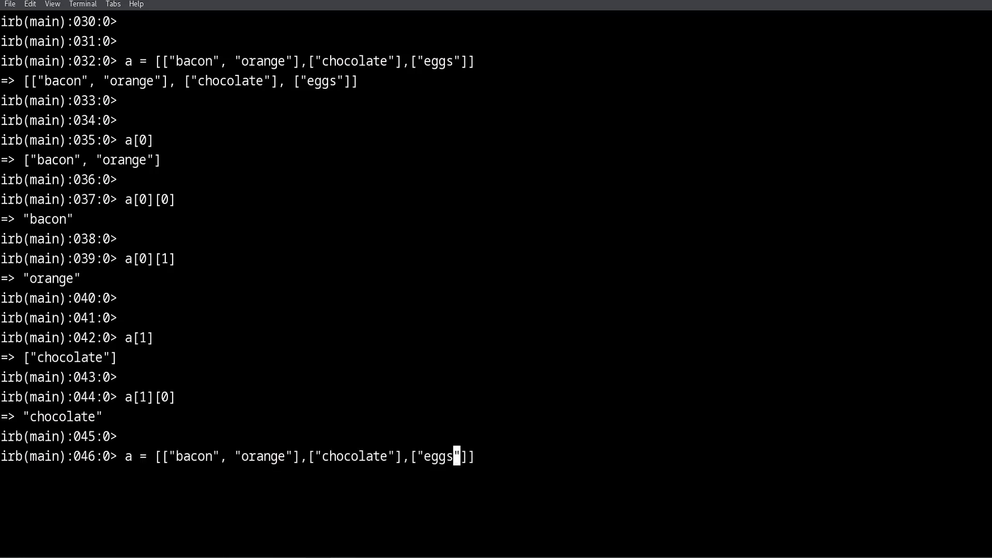
Redefine a with ["chocolate"] wrapped in an extra level of brackets
{"action": "key", "text": "Left"}
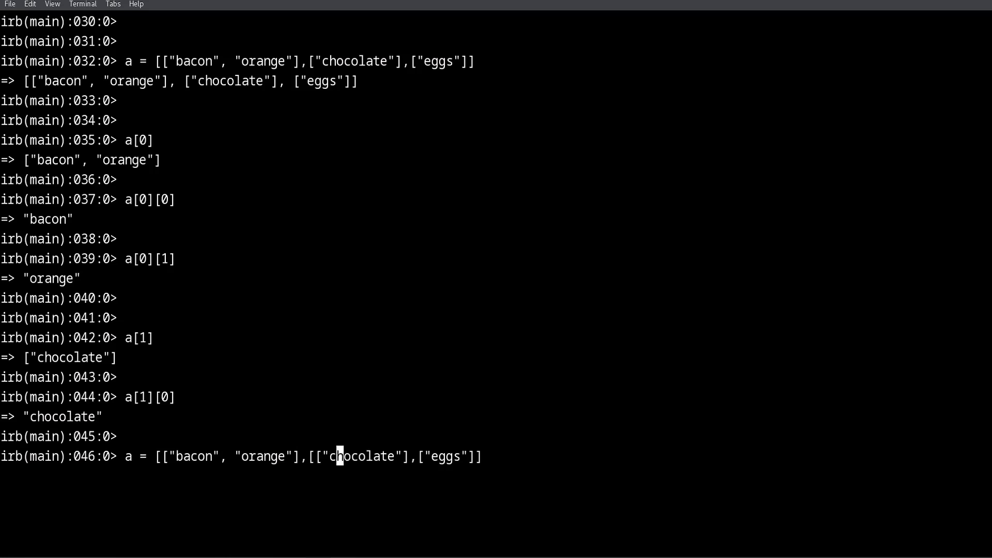
{"action": "key", "text": "Return"}
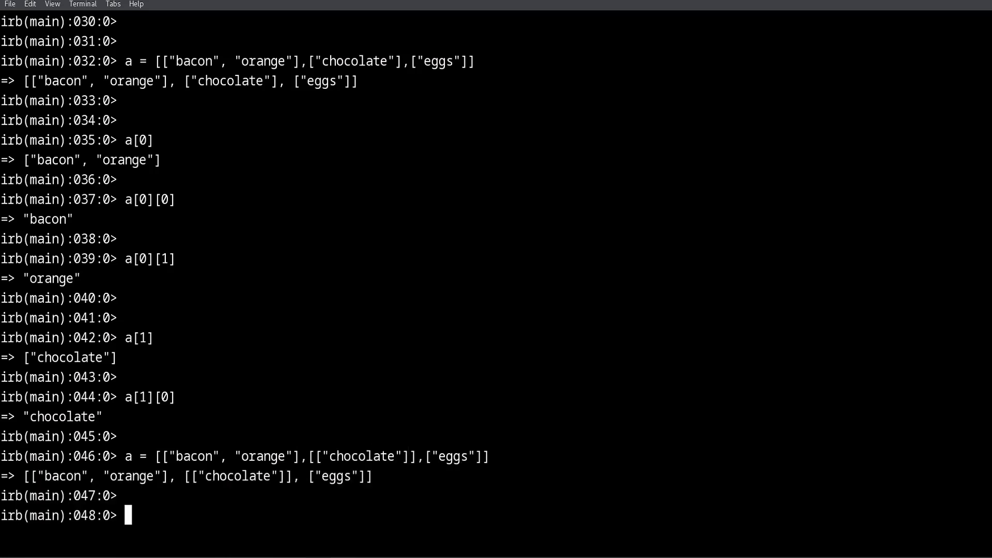
Evaluate a[1][0] giving ["chocolate"] and a[1][0][0] giving "chocolate", then highlight bacon
{"action": "type", "text": "a[1][0]"}
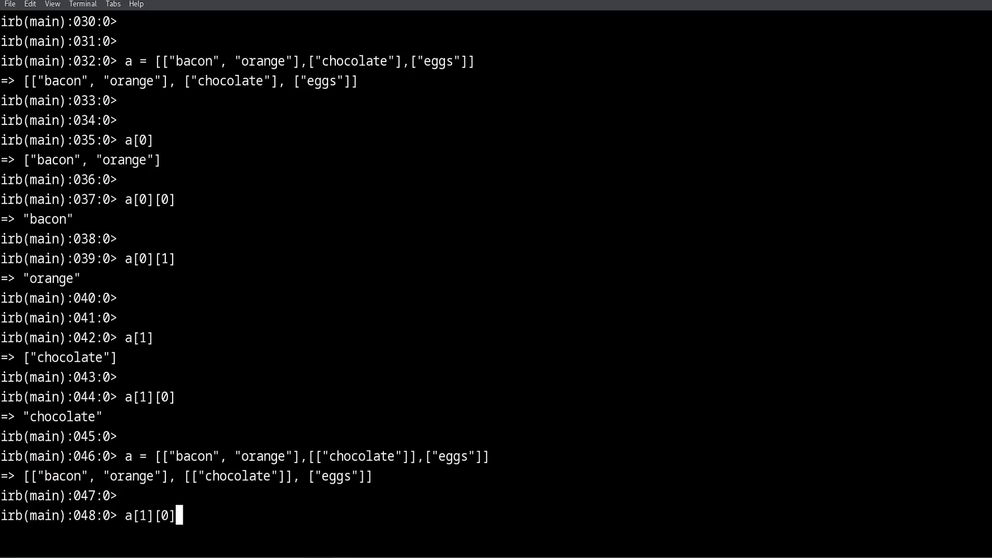
{"action": "key", "text": "Return"}
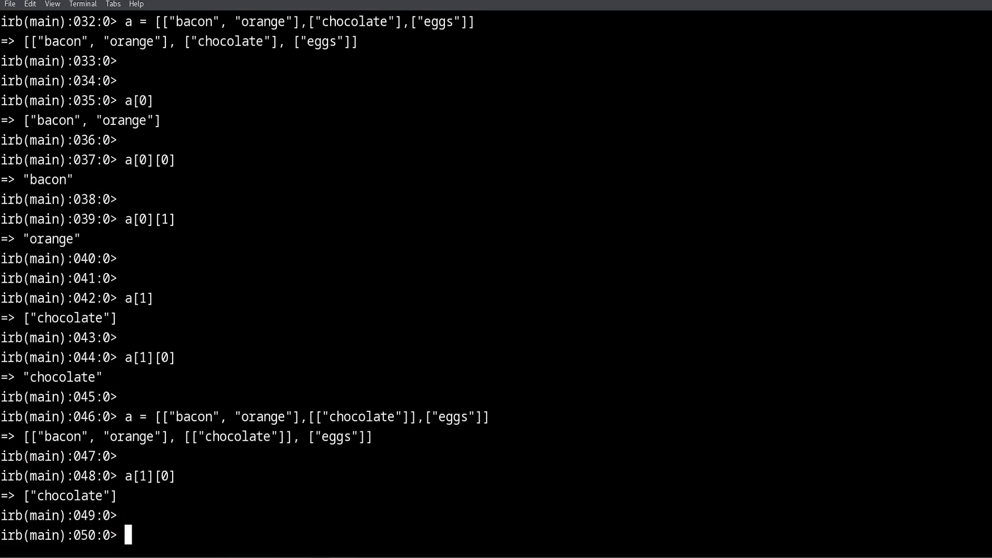
{"action": "type", "text": "a[1][0][0]"}
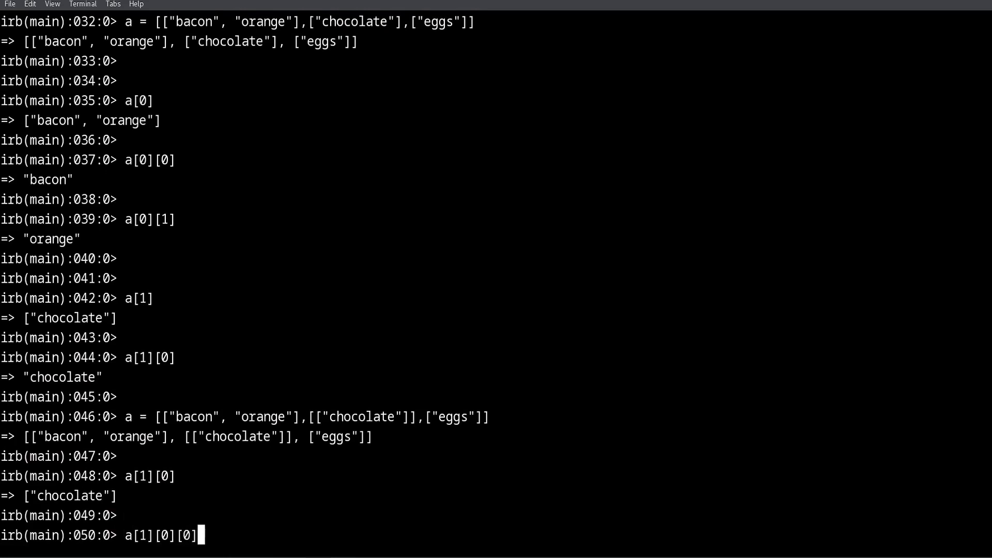
{"action": "key", "text": "Return"}
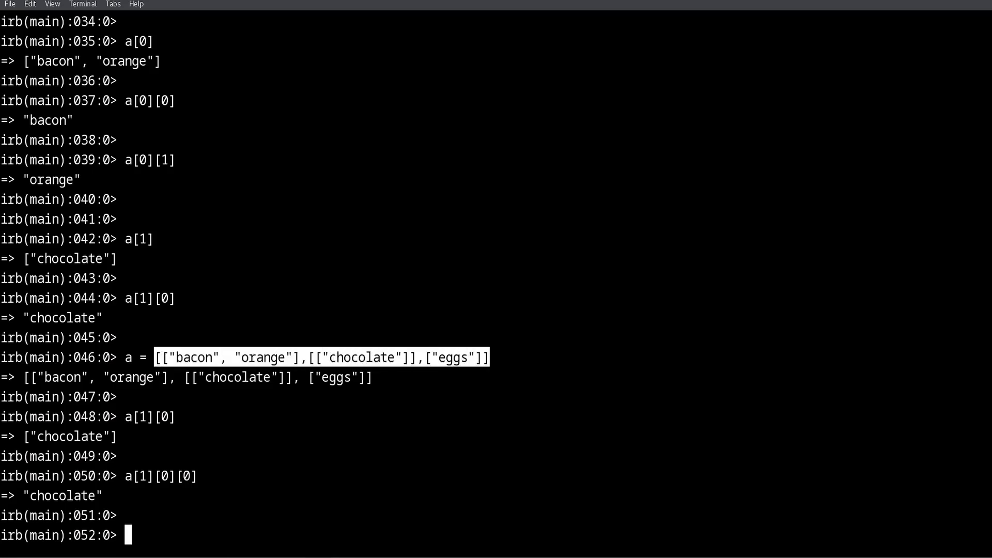
{"action": "double_click", "coordinate": [195, 356]}
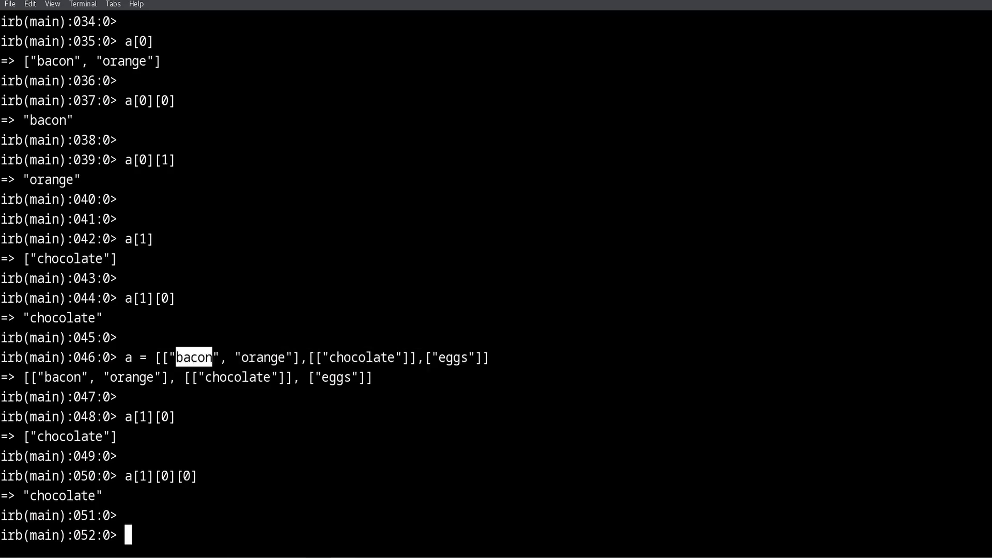